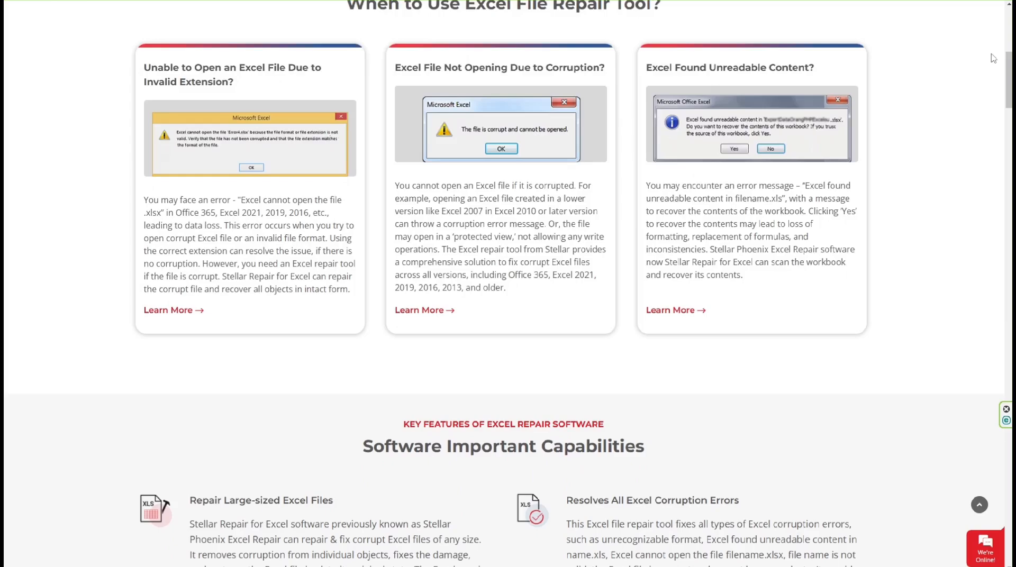
Scroll the product page past capabilities to the Microsoft MVP reviews and additional benefits
{"action": "scroll", "scroll_direction": "down", "scroll_amount": 3}
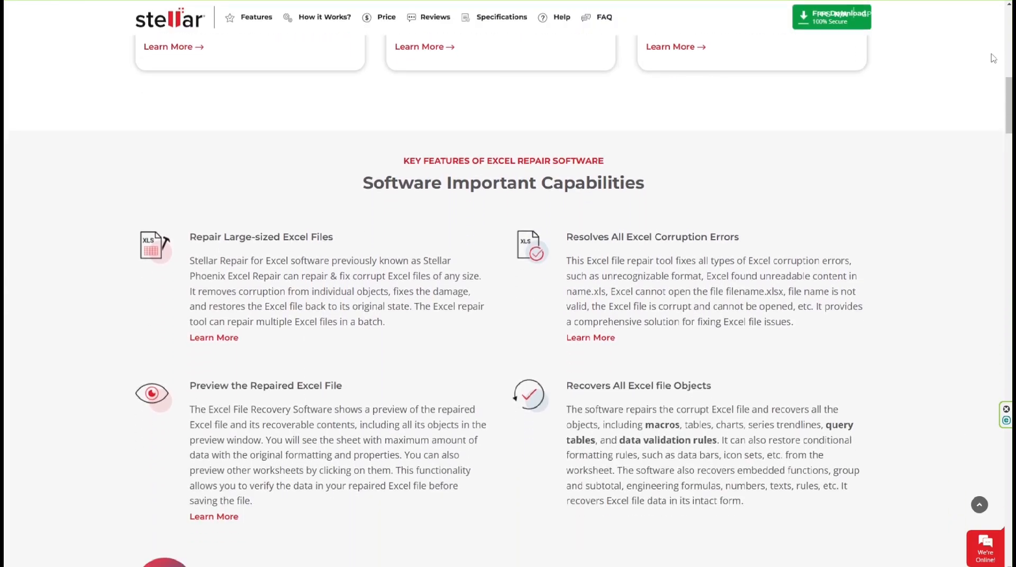
{"action": "scroll", "scroll_direction": "down", "scroll_amount": 3}
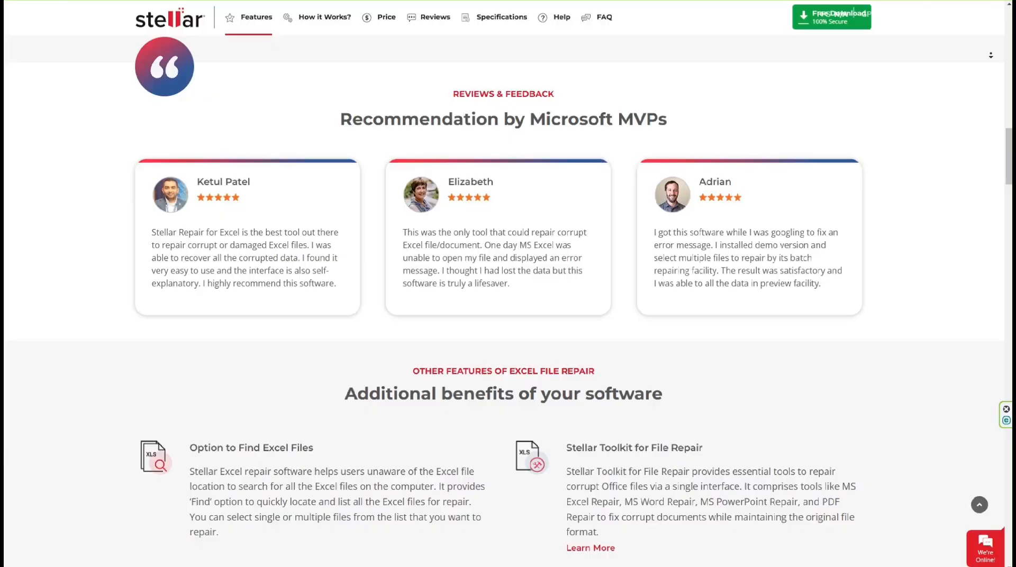
{"action": "scroll", "scroll_direction": "down", "scroll_amount": 3}
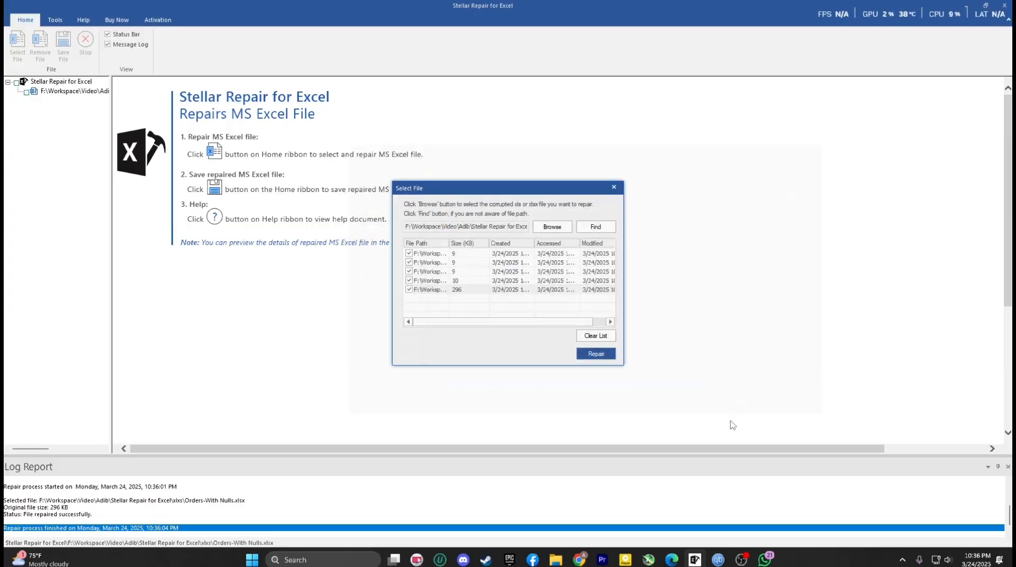
Repair and save the workbooks, open the Recovered folder and SampleData, then repair a new file
{"action": "left_click", "coordinate": [594, 354]}
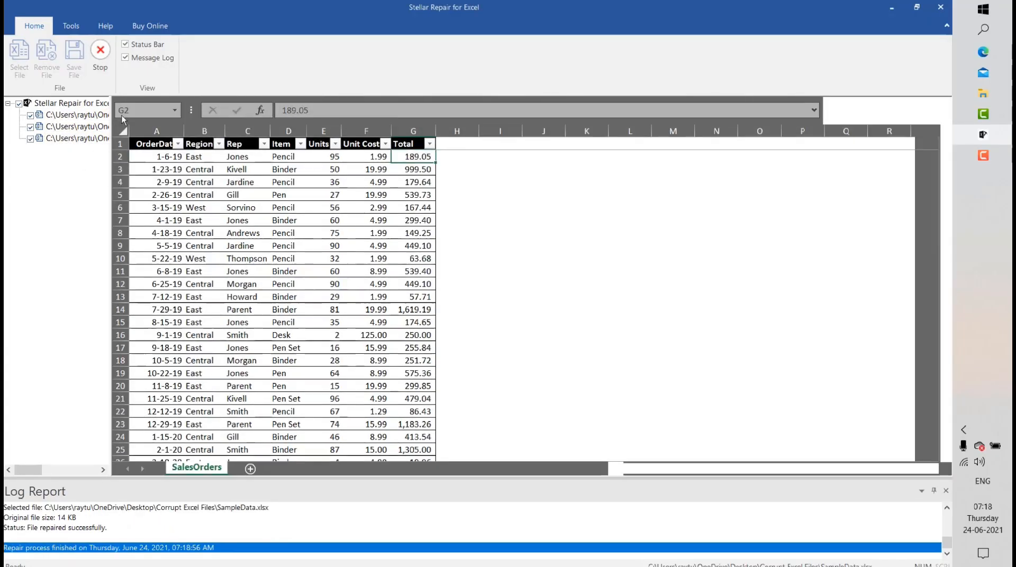
{"action": "left_click", "coordinate": [73, 58]}
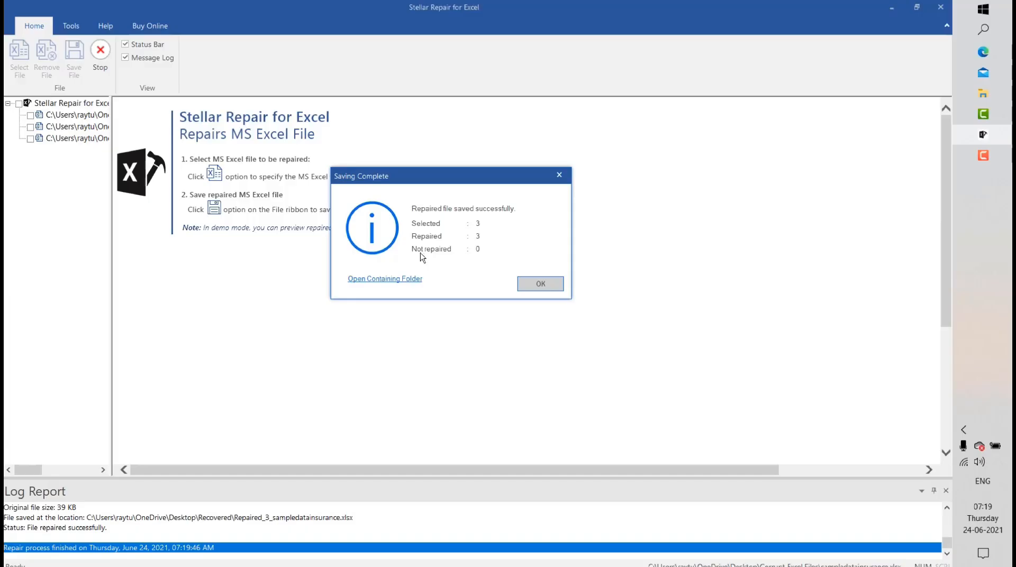
{"action": "left_click", "coordinate": [384, 278]}
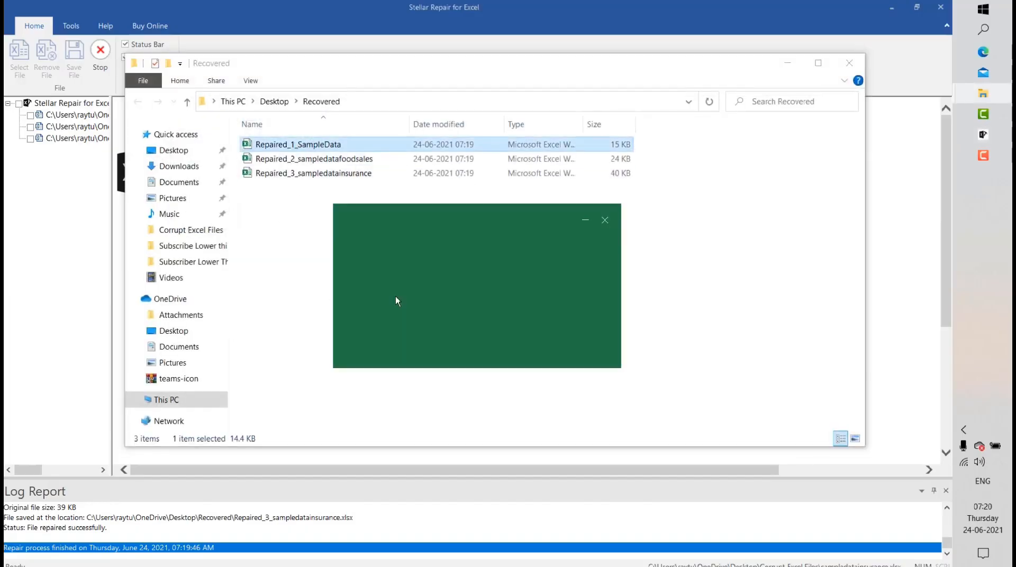
{"action": "double_click", "coordinate": [314, 159]}
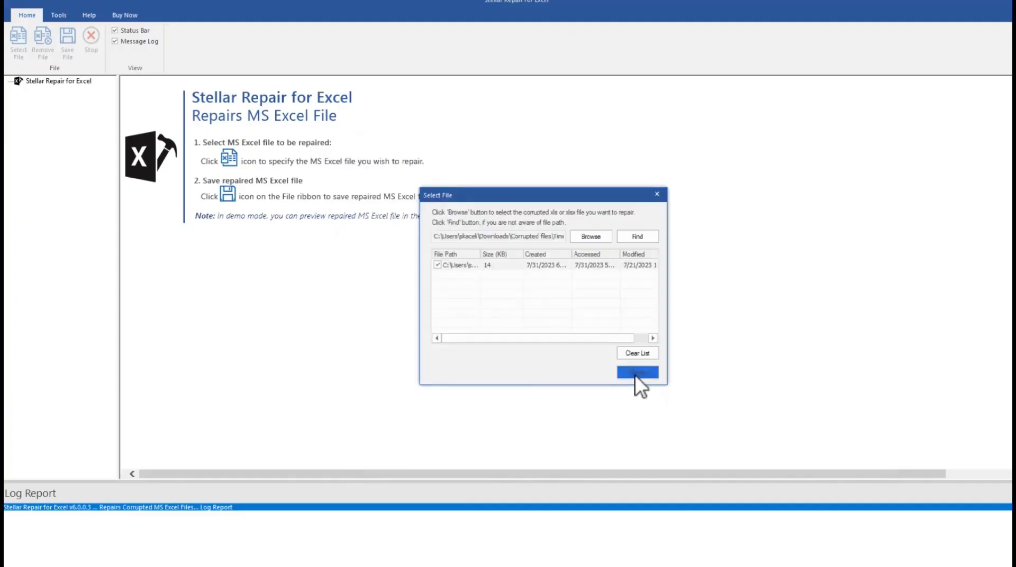
{"action": "left_click", "coordinate": [636, 372]}
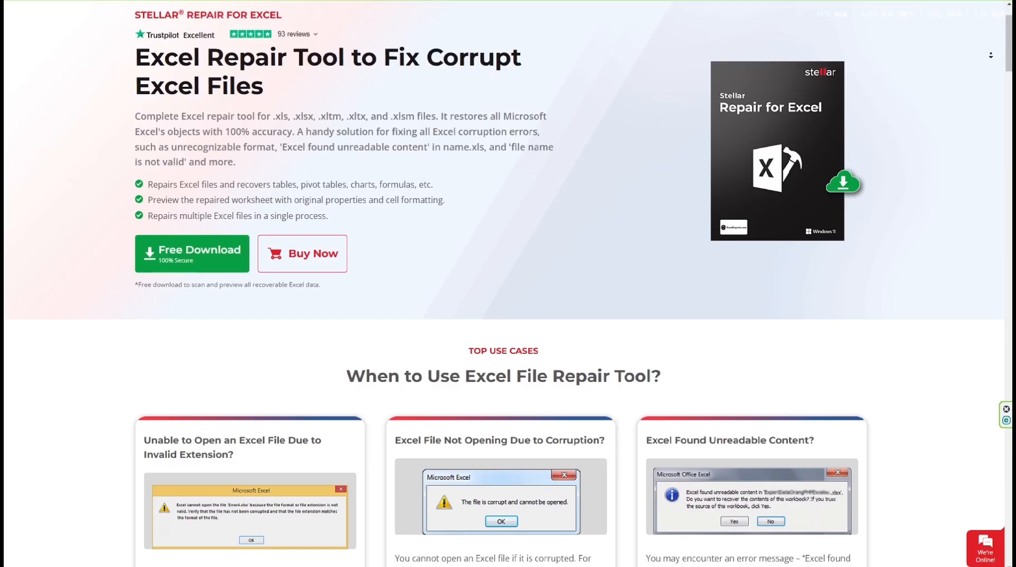
Bring the product page to its headline with Free Download and Buy Now
{"action": "scroll", "scroll_direction": "down", "scroll_amount": 3}
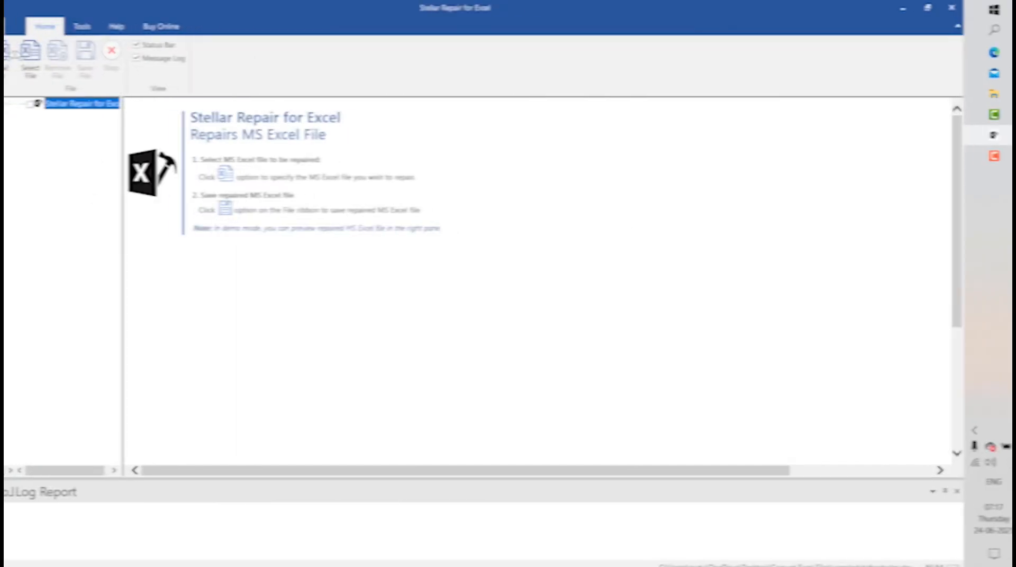
Browse the computer and pick the SampleData workbook for repair
{"action": "left_click", "coordinate": [19, 58]}
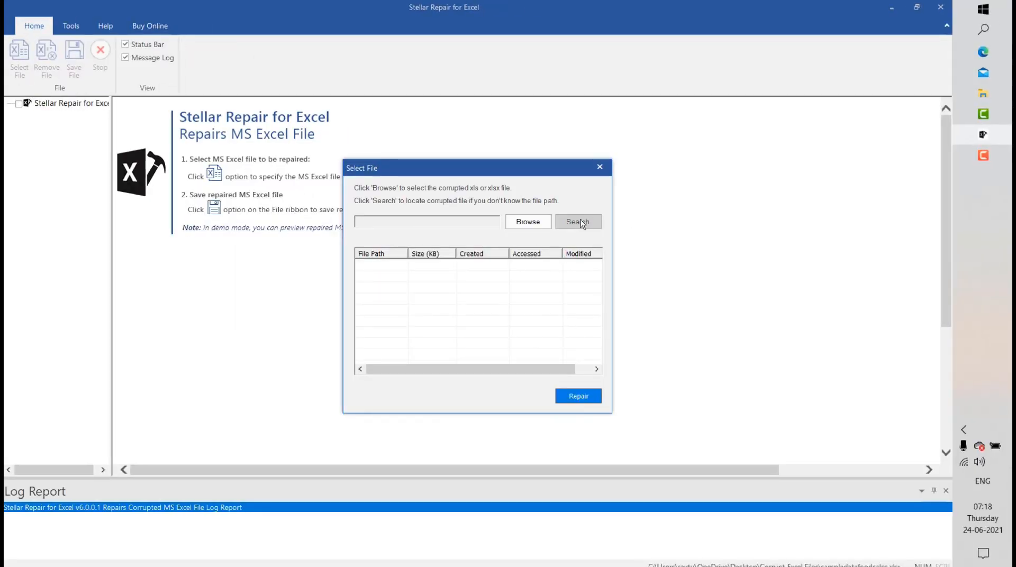
{"action": "left_click", "coordinate": [528, 221]}
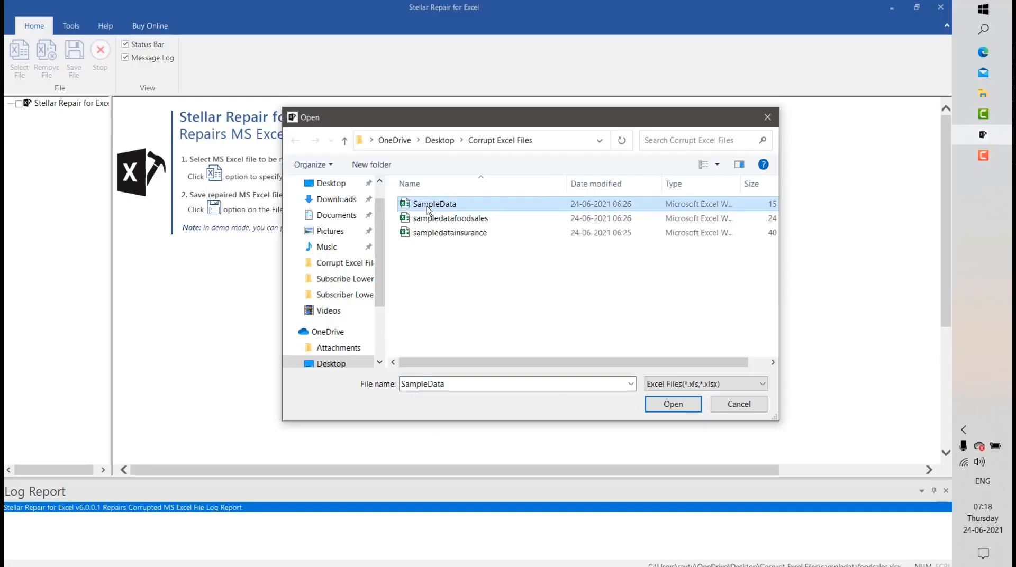
{"action": "left_click", "coordinate": [672, 404]}
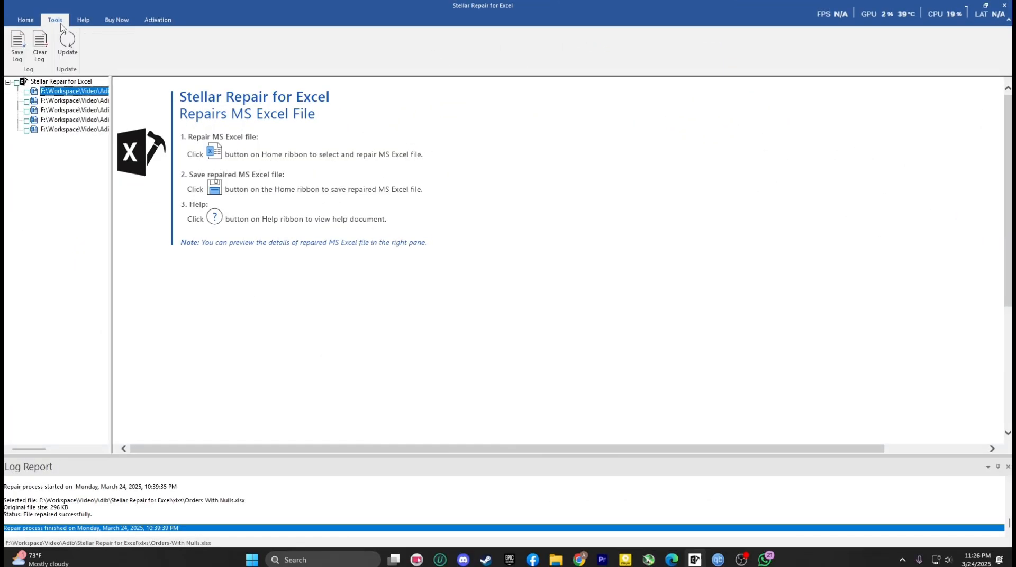
{"action": "left_click", "coordinate": [25, 20]}
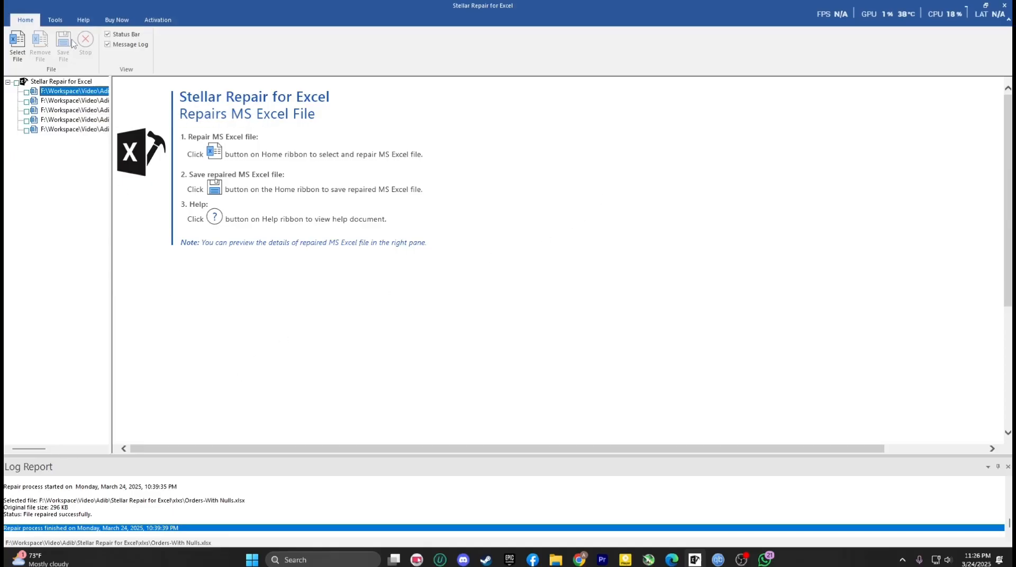
Add five workbooks to the repair list and start the Quick Scan repair
{"action": "left_click", "coordinate": [17, 45]}
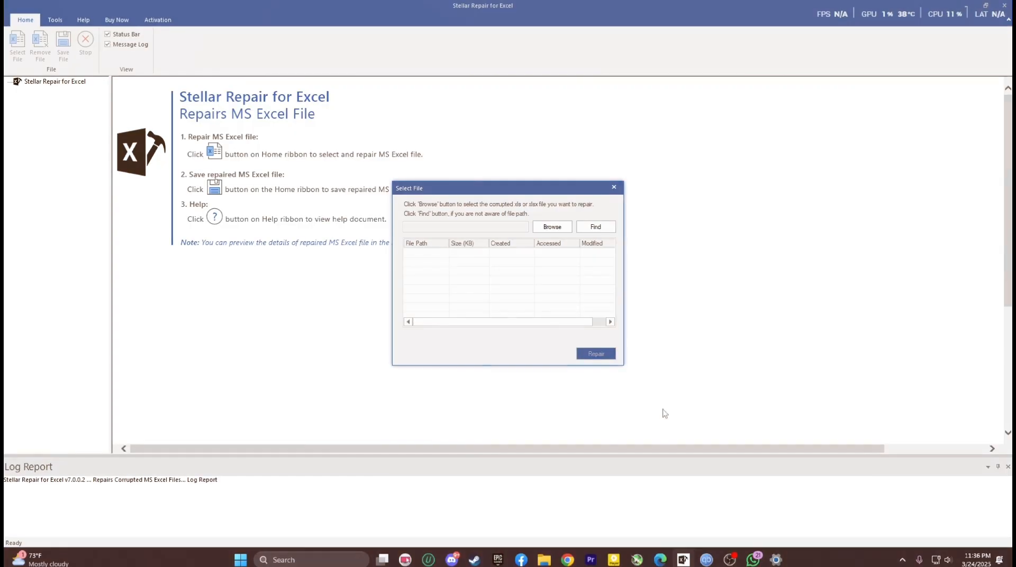
{"action": "left_click", "coordinate": [551, 227]}
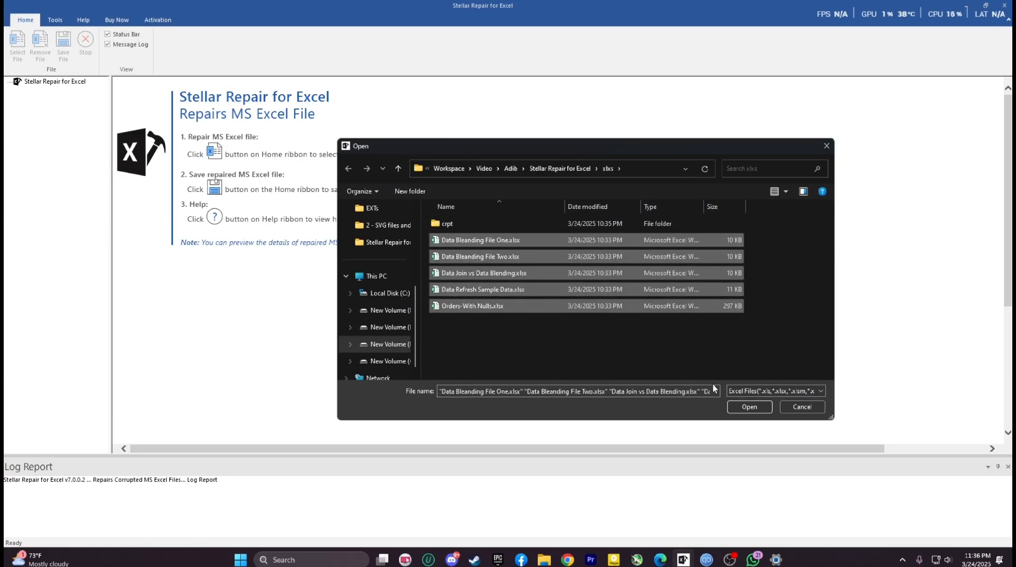
{"action": "left_click", "coordinate": [748, 407]}
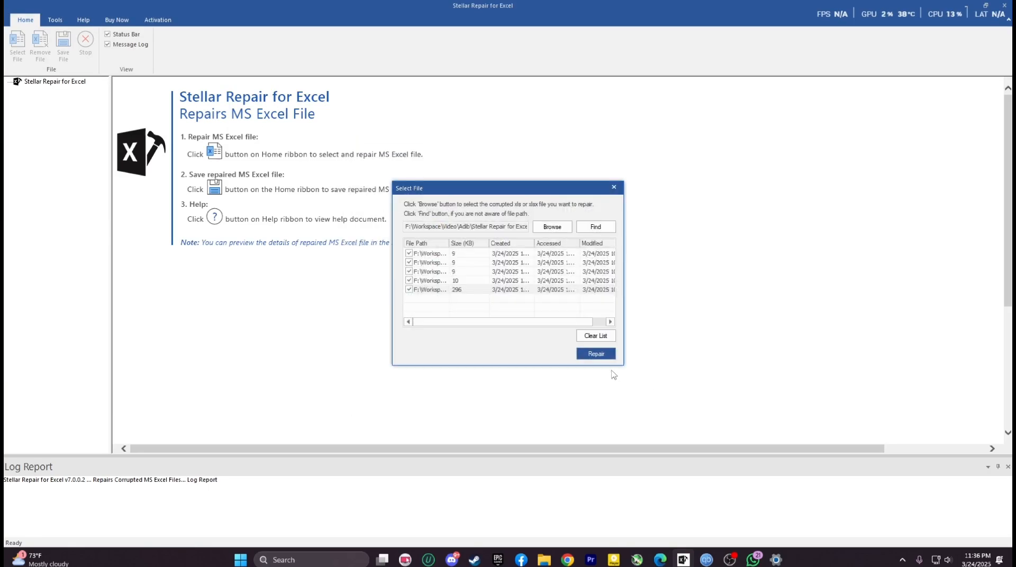
{"action": "left_click", "coordinate": [594, 354]}
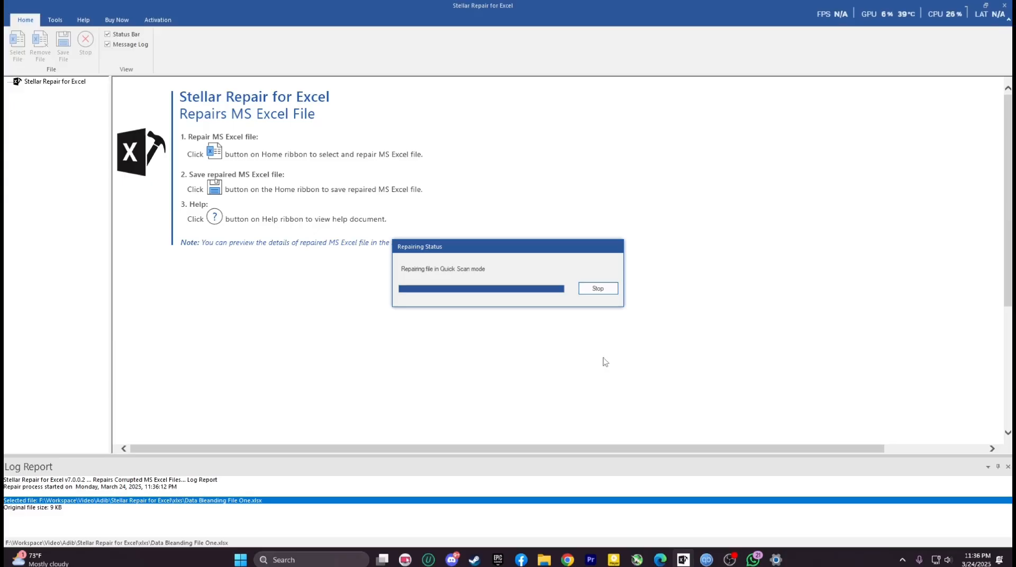
{"action": "mouse_move", "coordinate": [657, 446]}
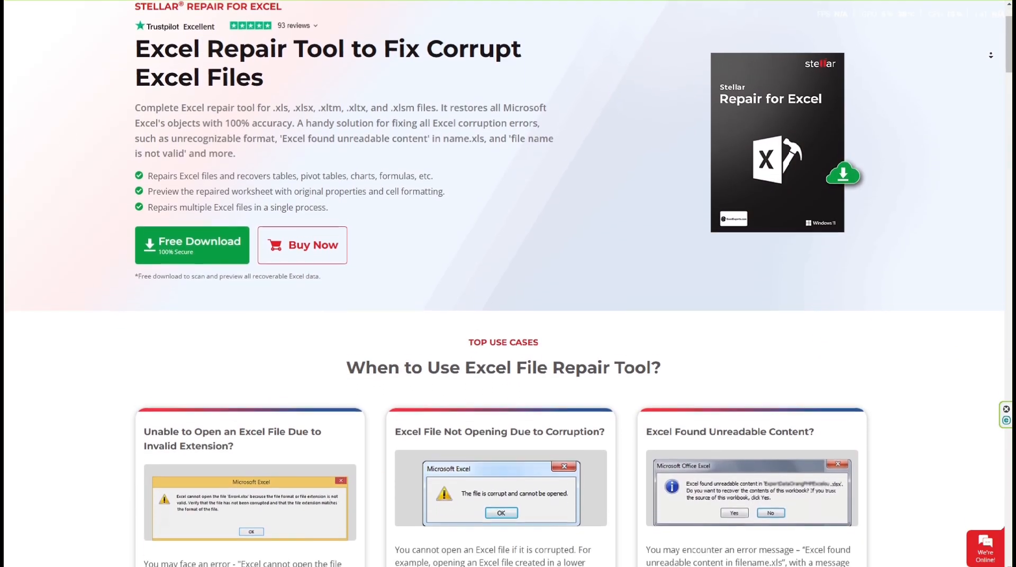
Scroll the product page past the Top Use Cases cards to Key Features
{"action": "scroll", "scroll_direction": "down", "scroll_amount": 3}
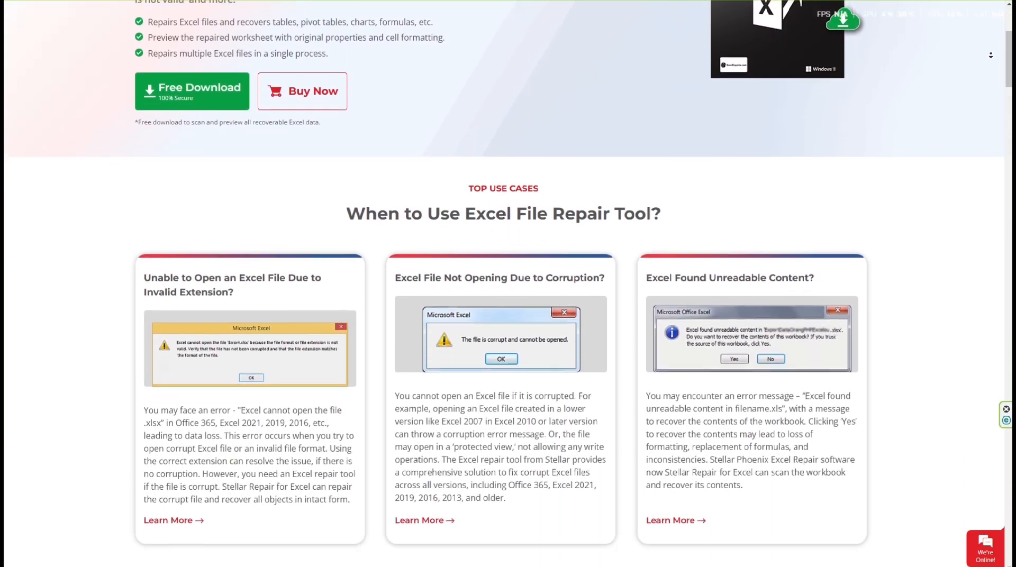
{"action": "scroll", "scroll_direction": "down", "scroll_amount": 3}
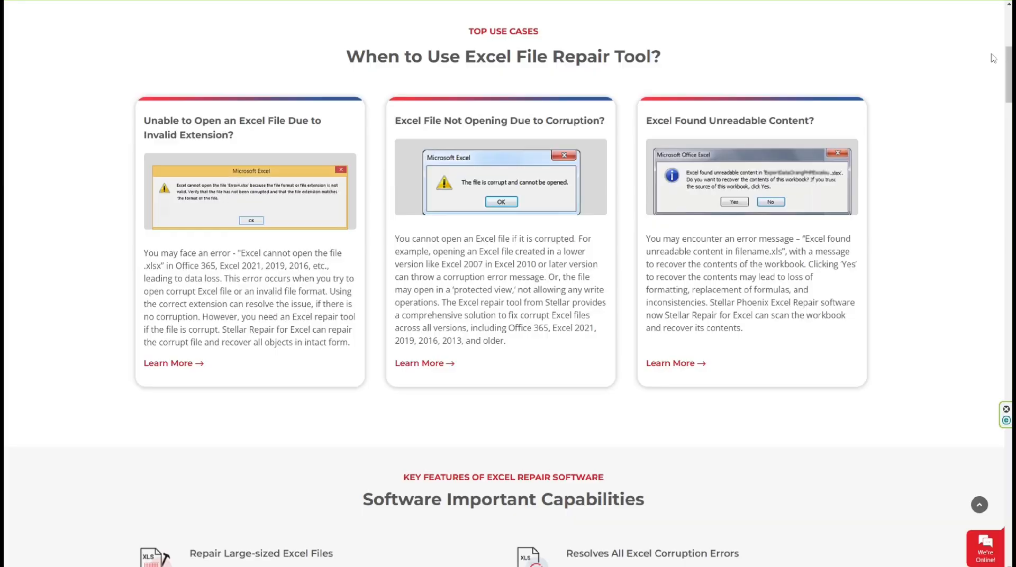
{"action": "scroll", "scroll_direction": "down", "scroll_amount": 3}
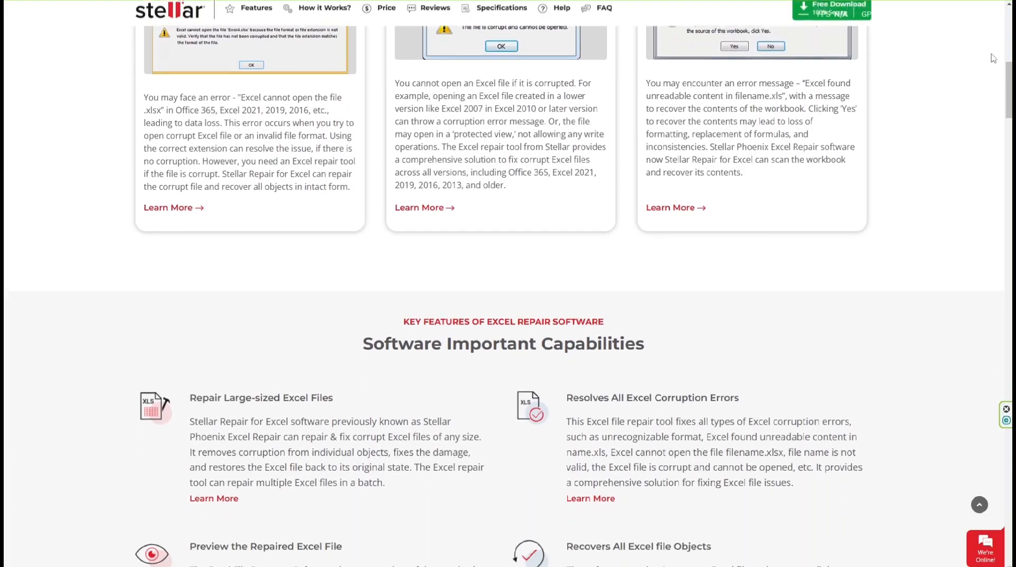
{"action": "scroll", "scroll_direction": "down", "scroll_amount": 3}
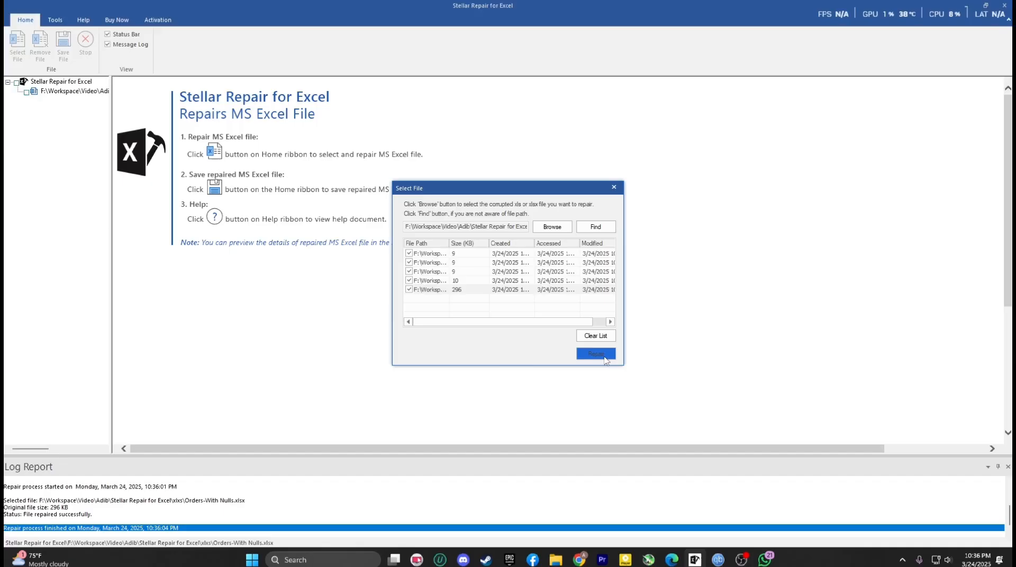
Find the corrupt GUI Checklist workbook on disk and repair it
{"action": "left_click", "coordinate": [593, 354]}
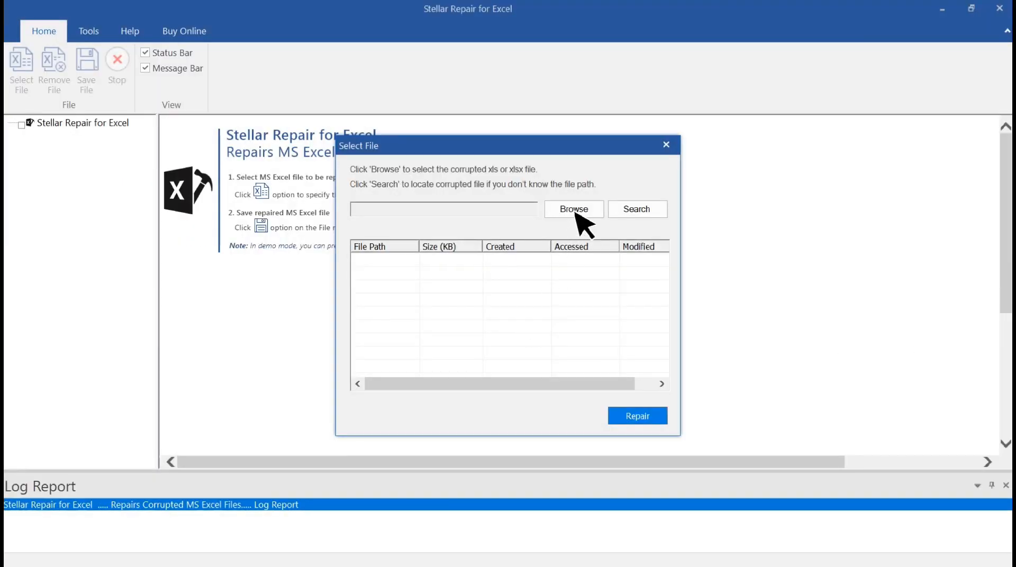
{"action": "left_click", "coordinate": [572, 209]}
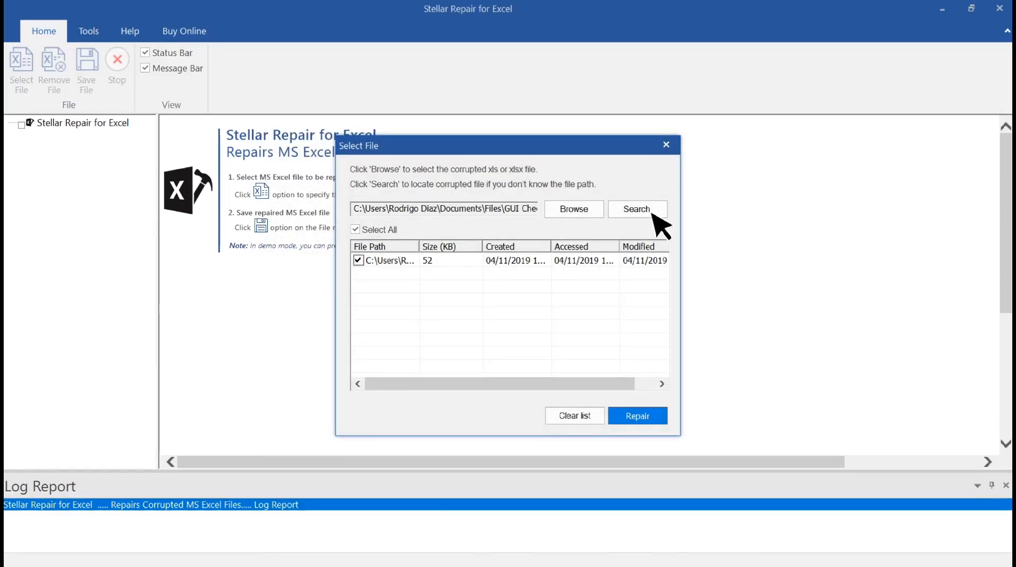
{"action": "left_click", "coordinate": [636, 415]}
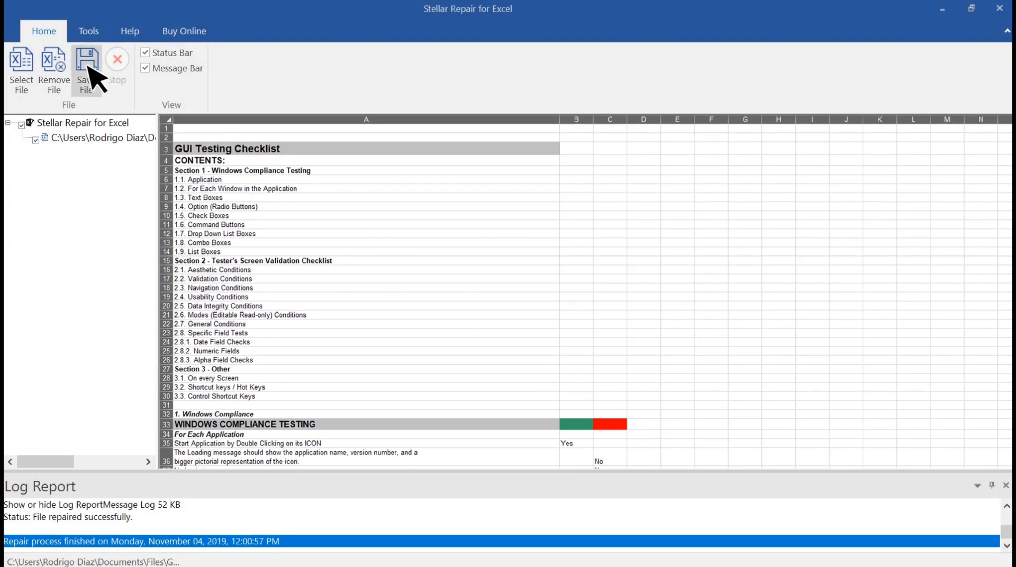
Save the repaired checklist to the new folder D:\Recovered and dismiss the notice
{"action": "left_click", "coordinate": [86, 61]}
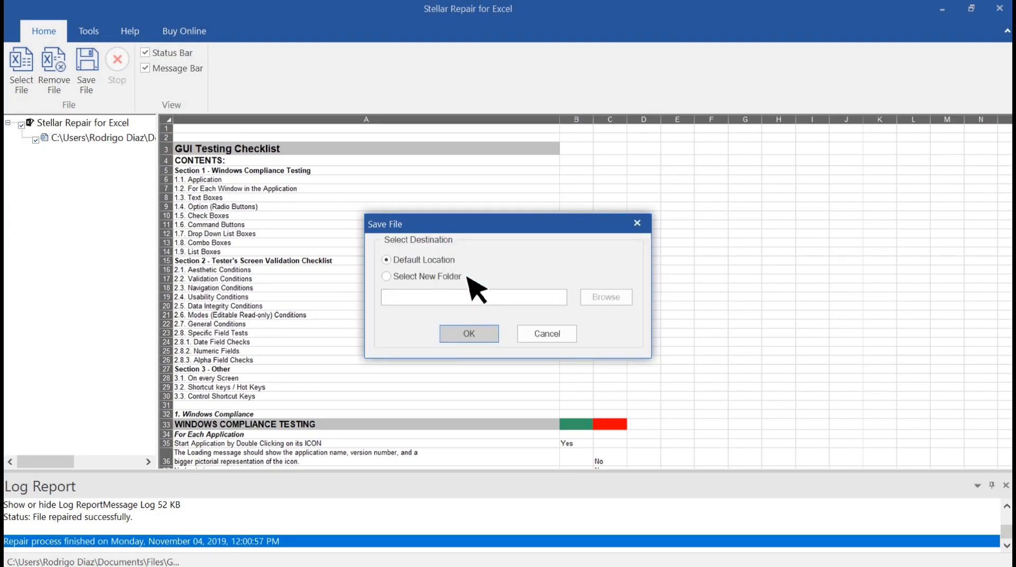
{"action": "left_click", "coordinate": [387, 276]}
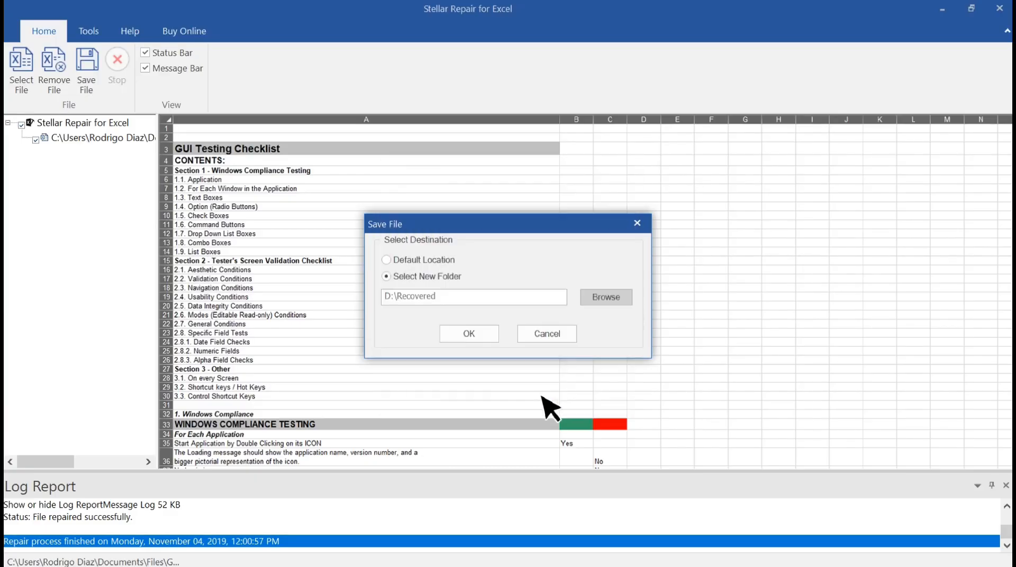
{"action": "left_click", "coordinate": [468, 334]}
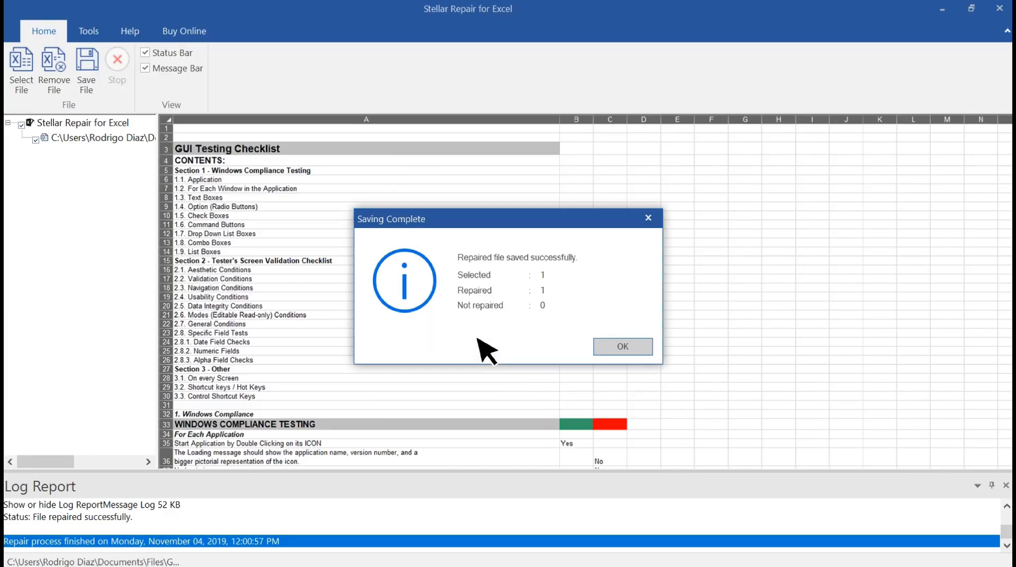
{"action": "left_click", "coordinate": [621, 346]}
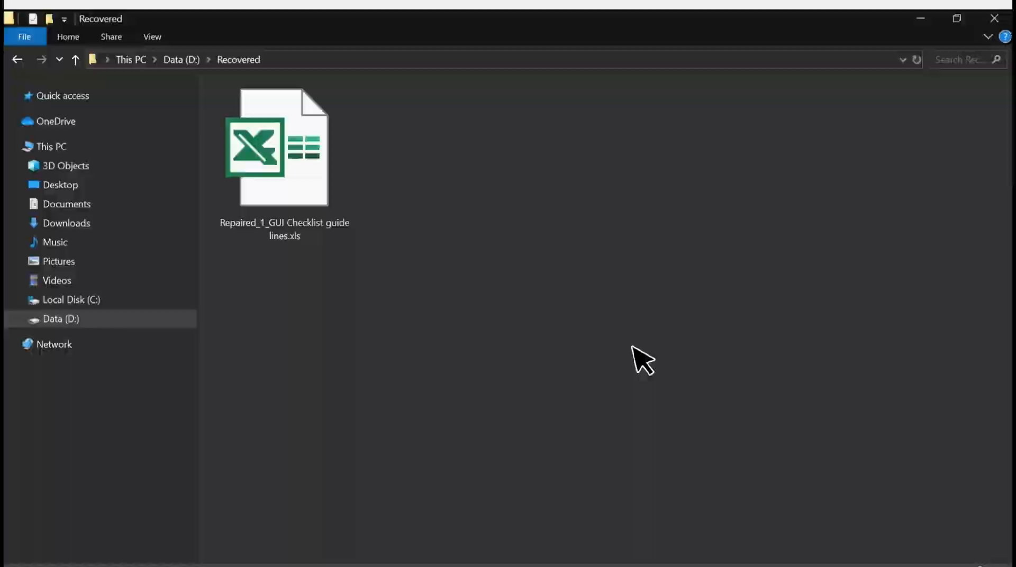
Open Repaired_1_GUI Checklist guidelines.xls from D:\Recovered
{"action": "double_click", "coordinate": [275, 146]}
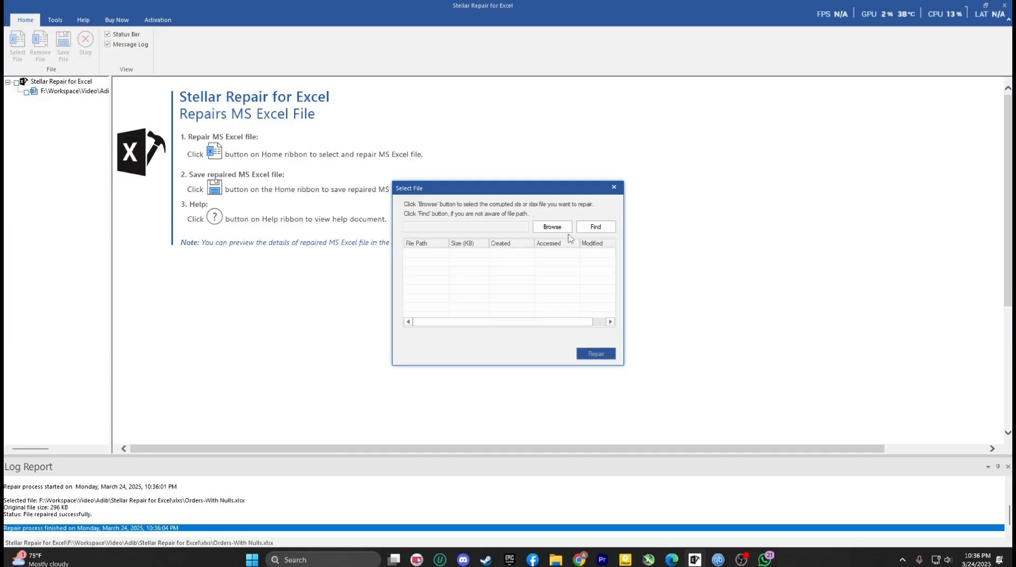
Add the five .xlsx workbooks for repair and dismiss the Limited Preview notice
{"action": "left_click", "coordinate": [552, 227]}
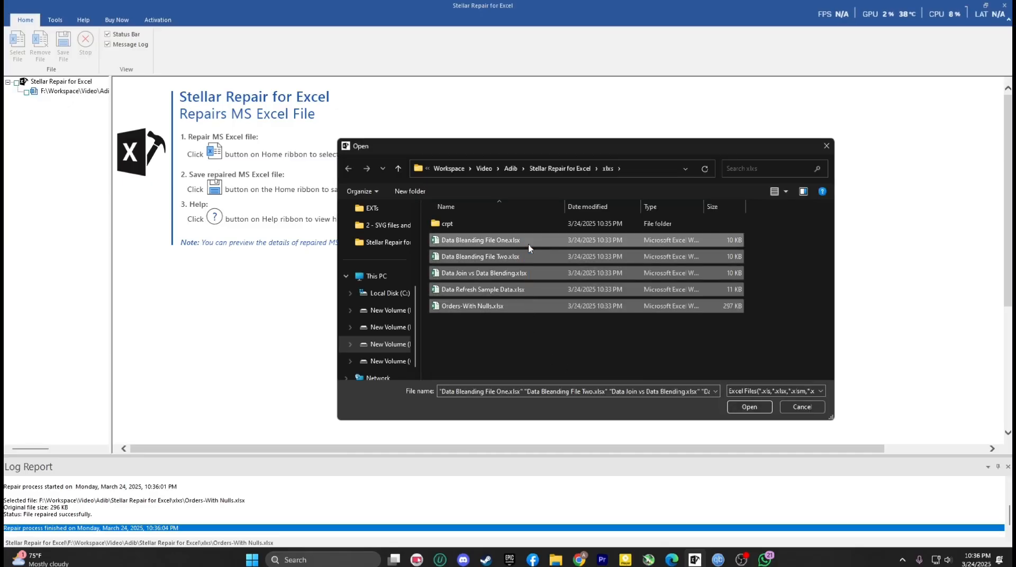
{"action": "left_click", "coordinate": [748, 406]}
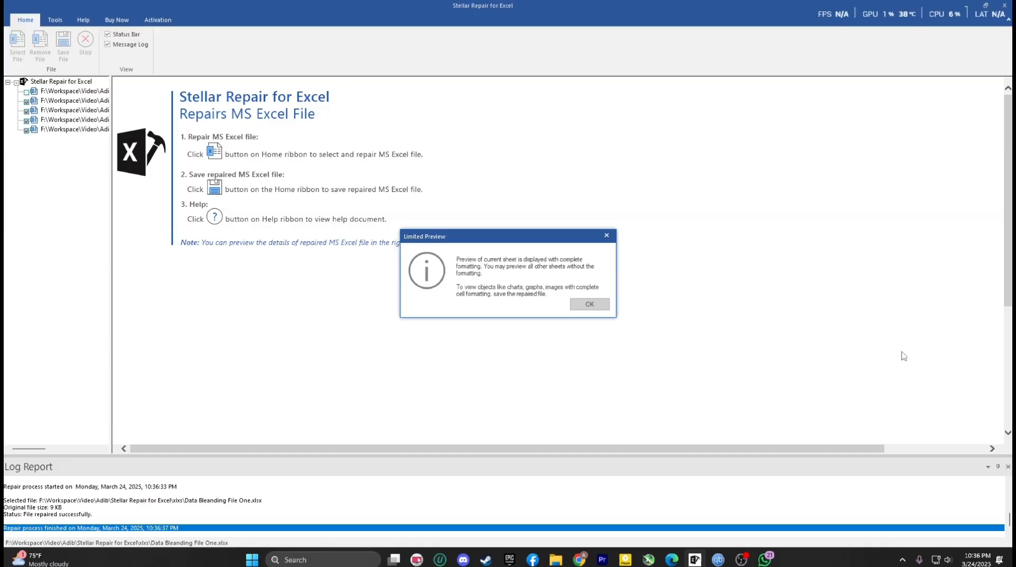
{"action": "left_click", "coordinate": [158, 19]}
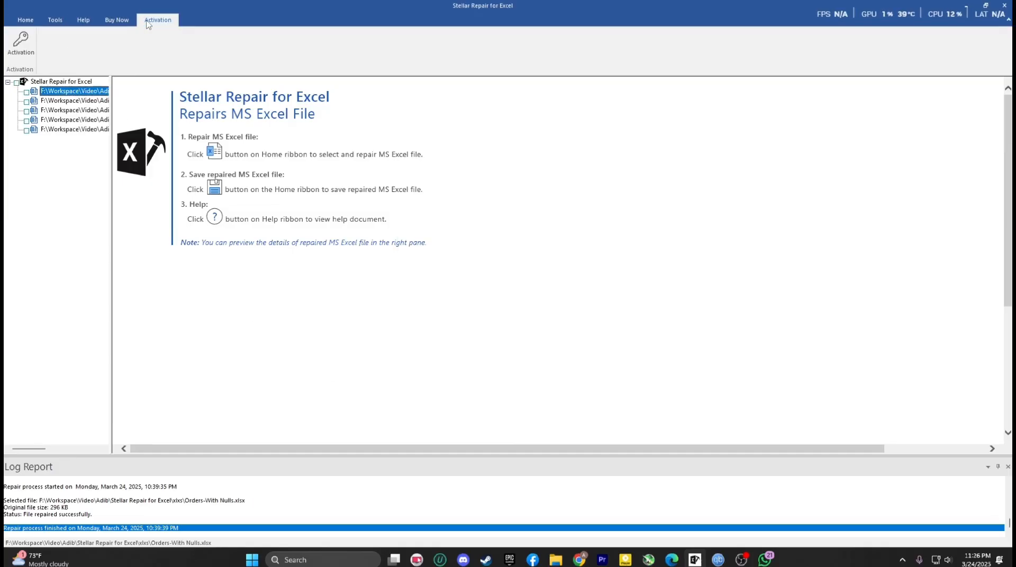